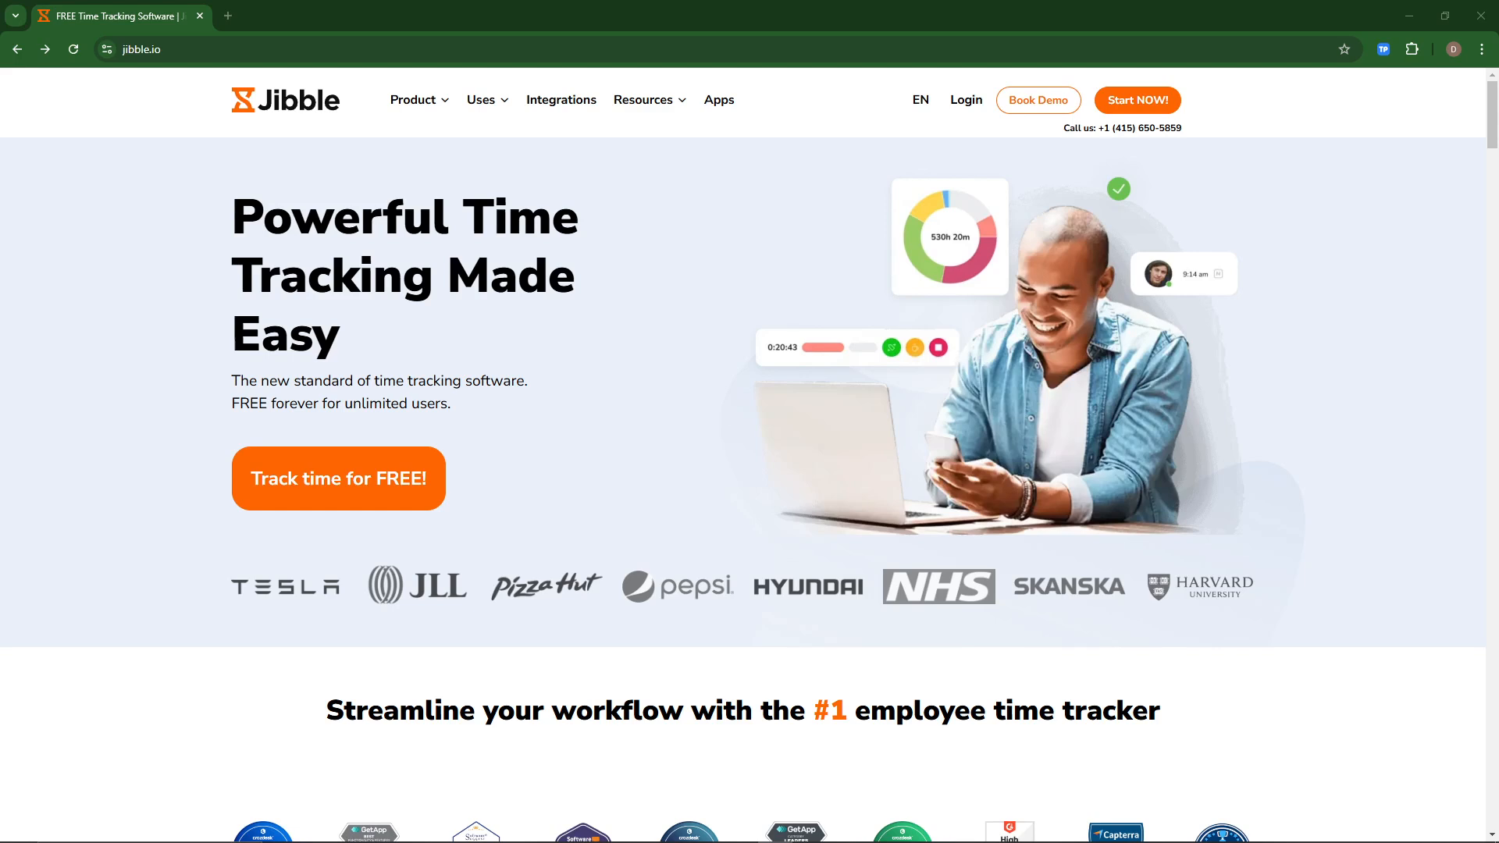
mouse_move(1481, 501)
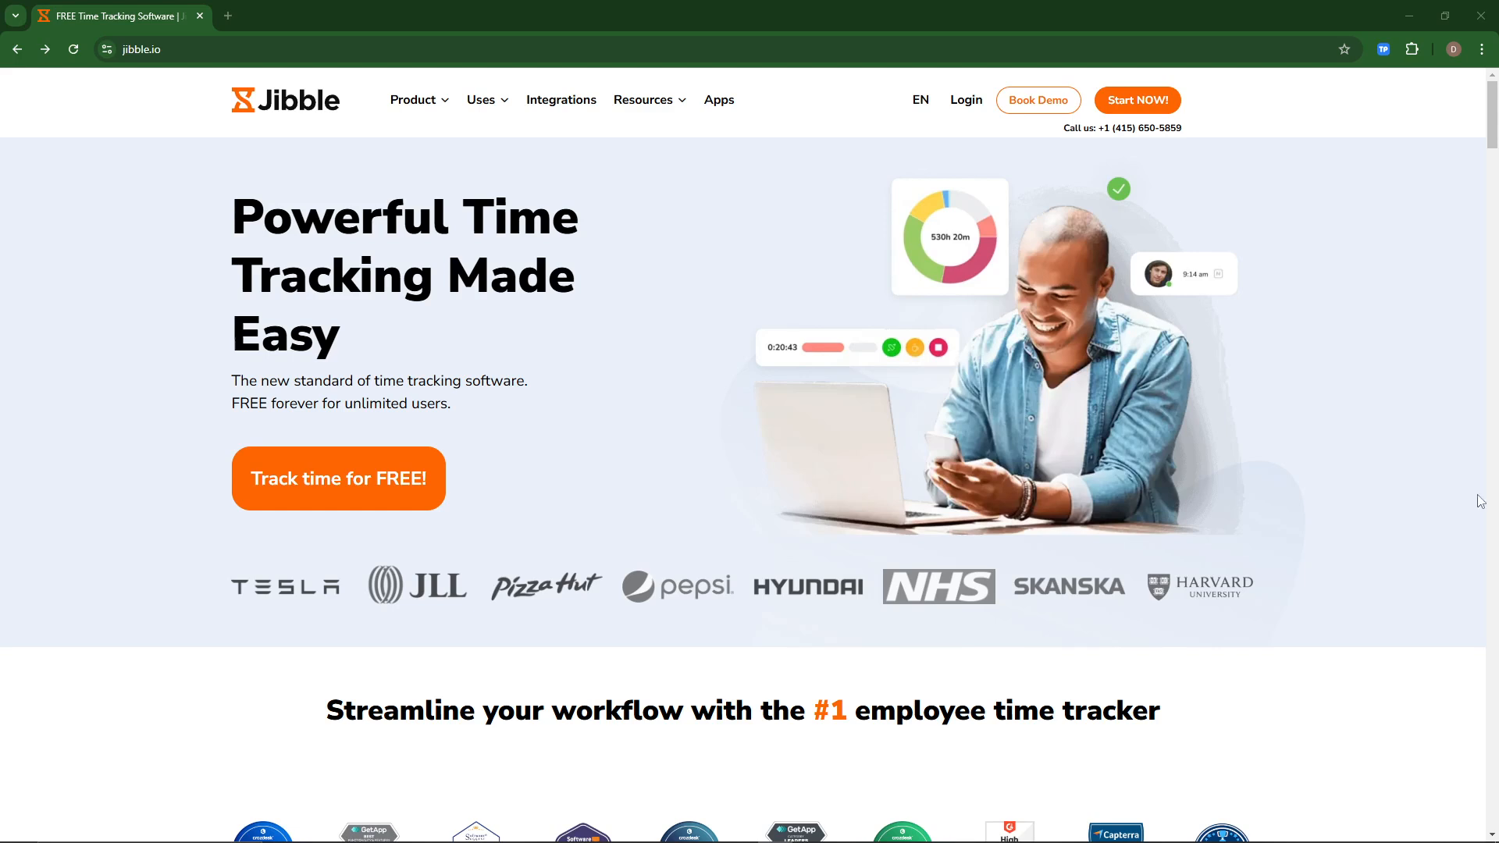
mouse_move(825, 354)
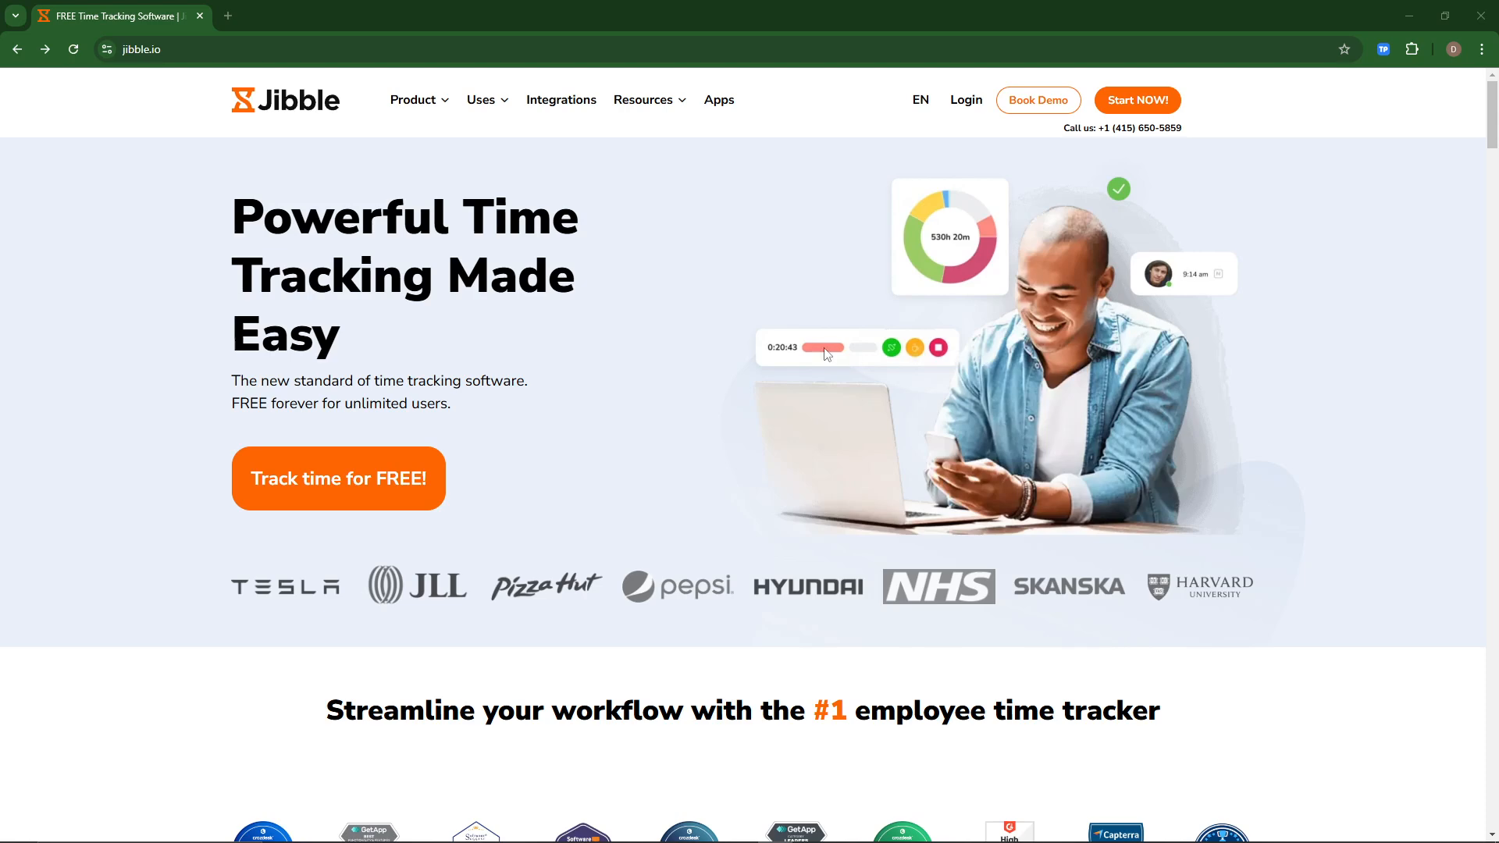
mouse_move(747, 240)
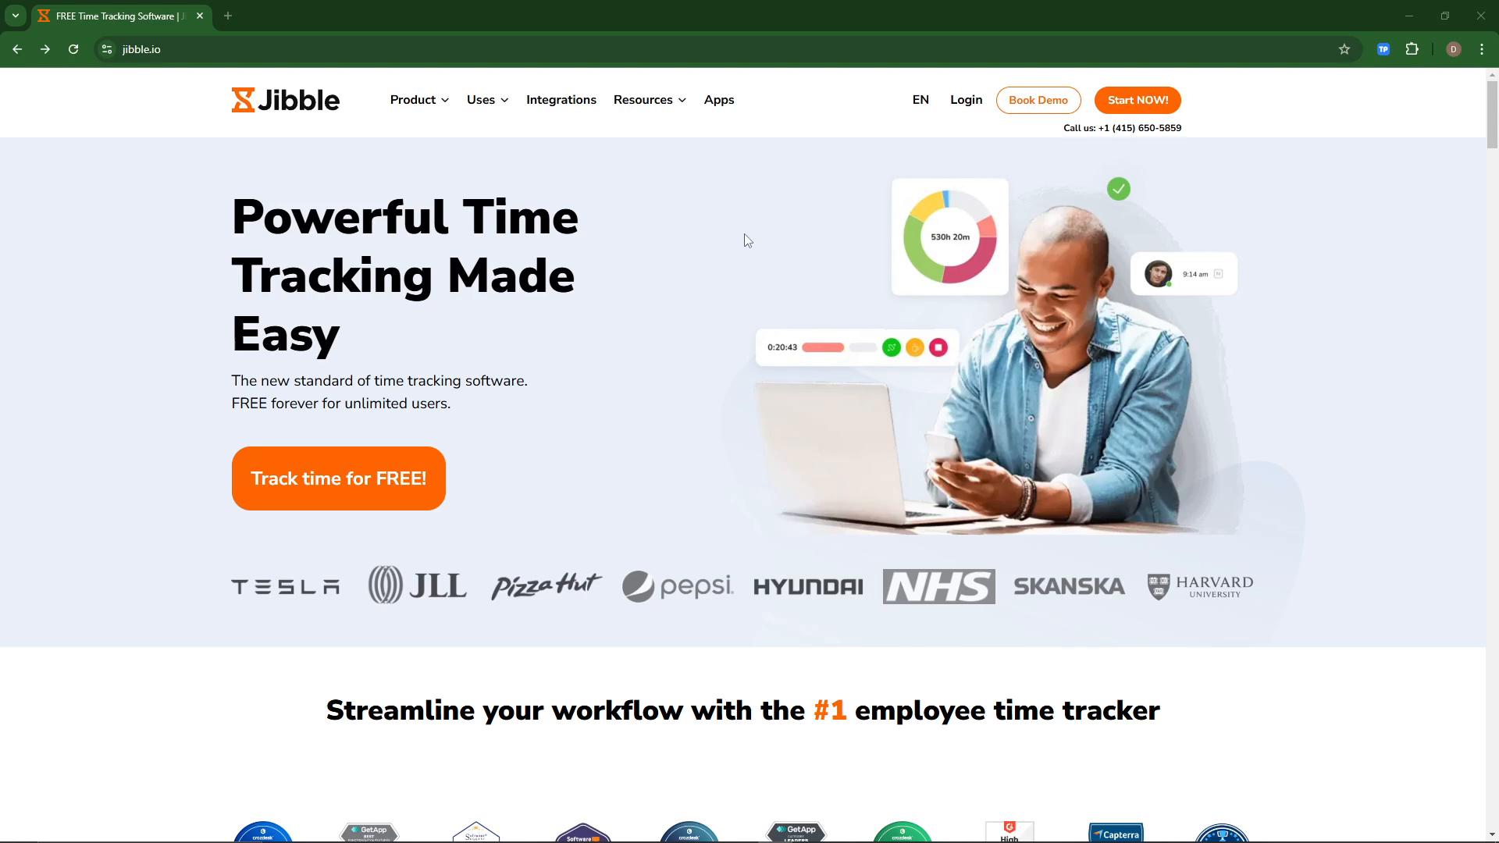
mouse_move(746, 246)
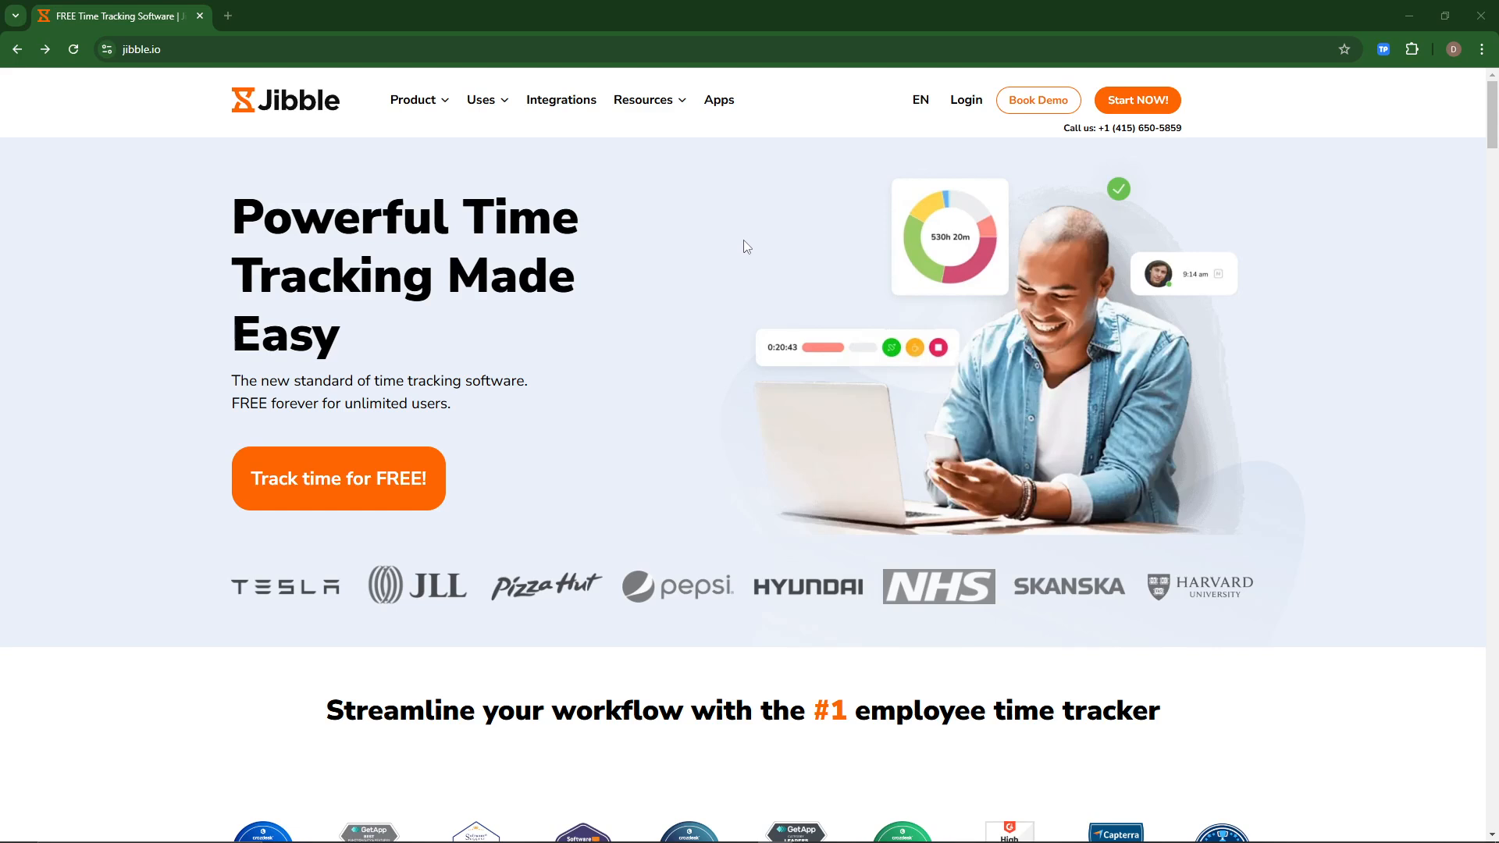
mouse_move(965, 99)
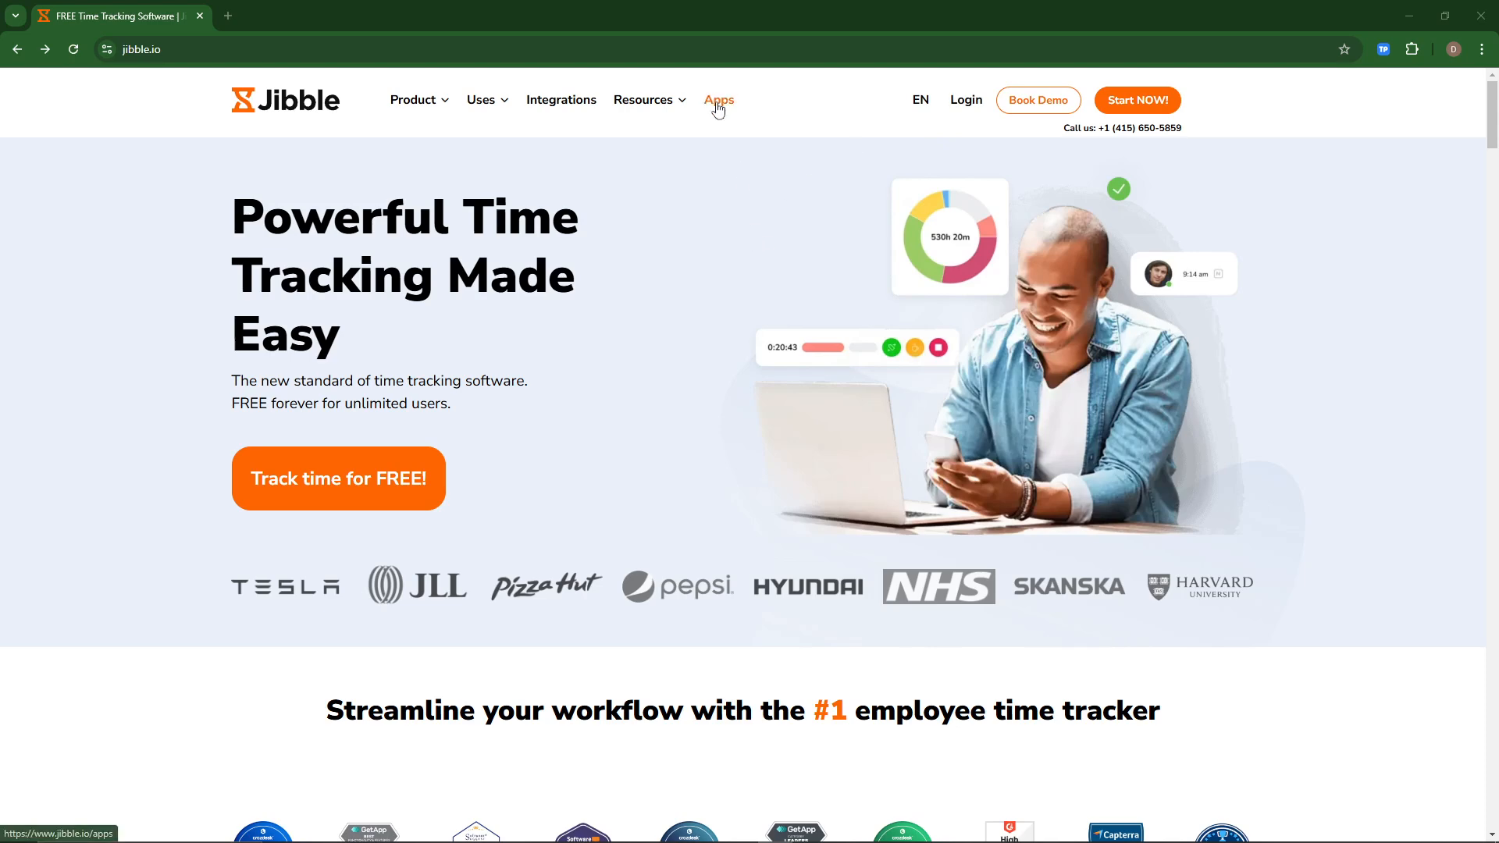
- Open Jibble's Apps page and scroll through the Desktop, Mobile and Kiosk app sections
left_click(719, 100)
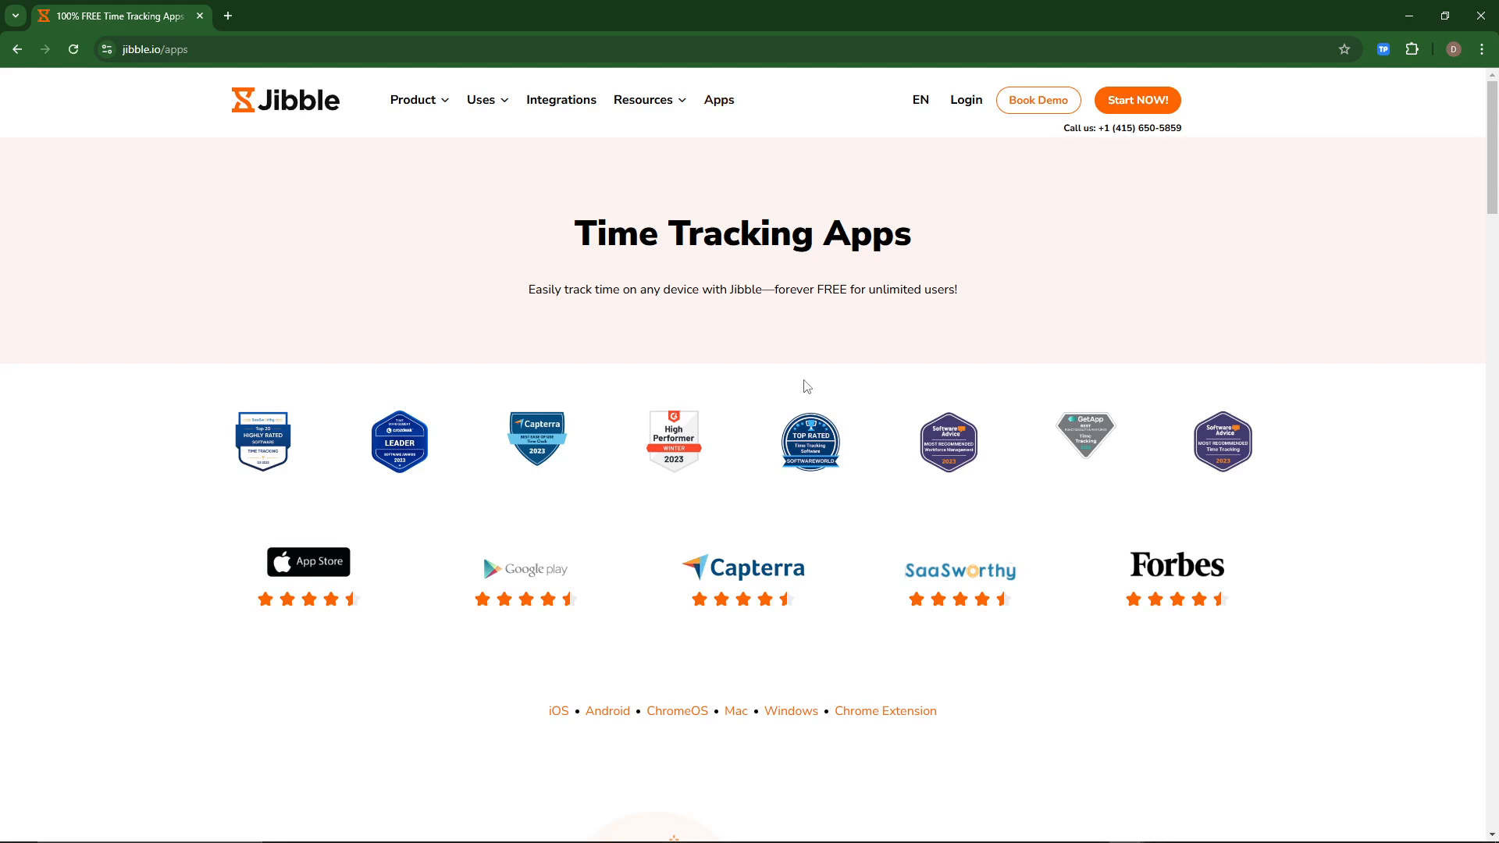
scroll("down", 3)
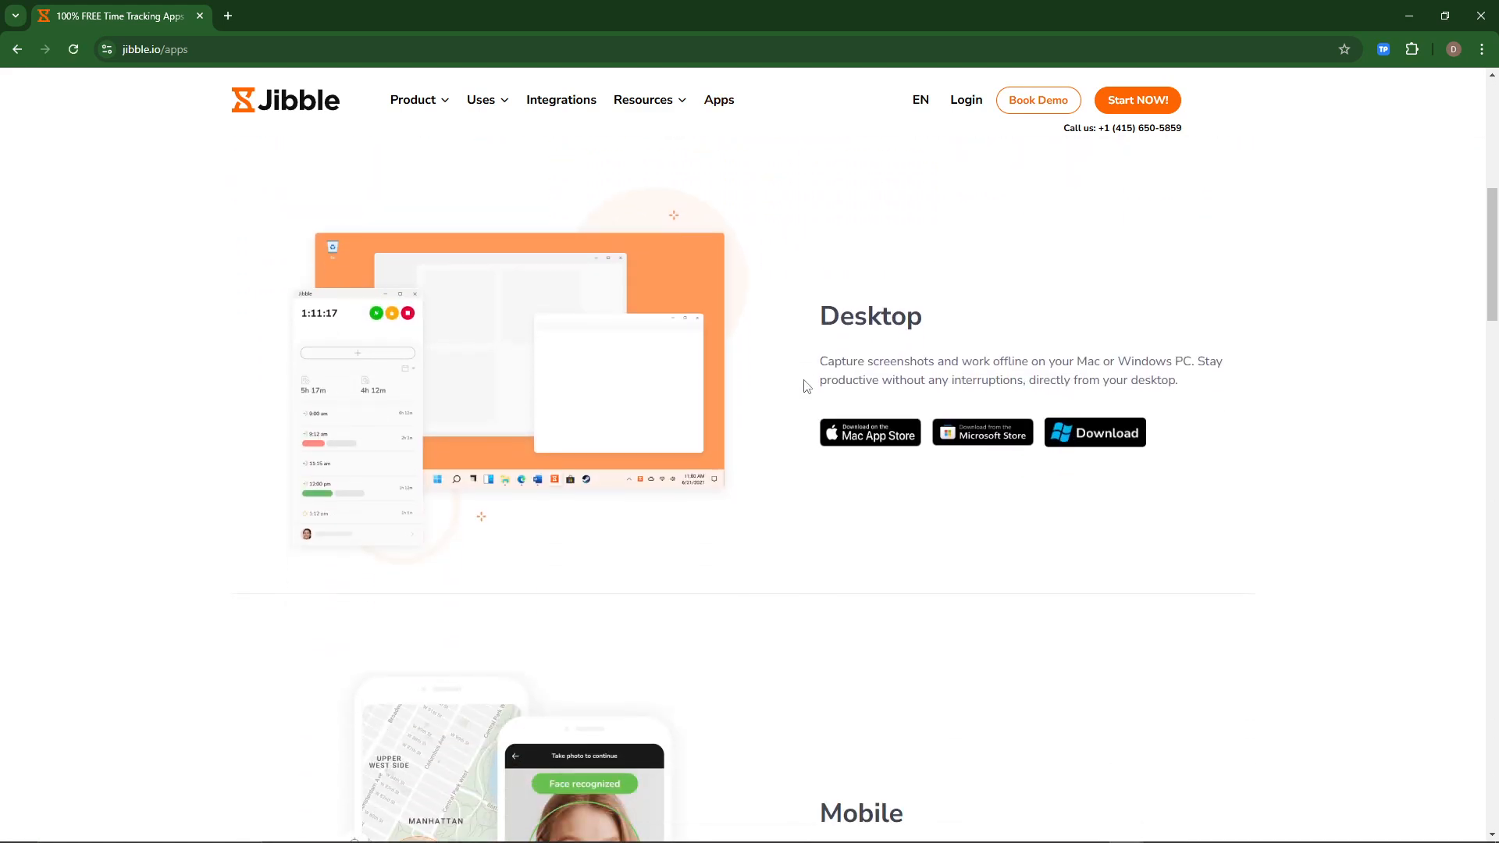
scroll("down", 3)
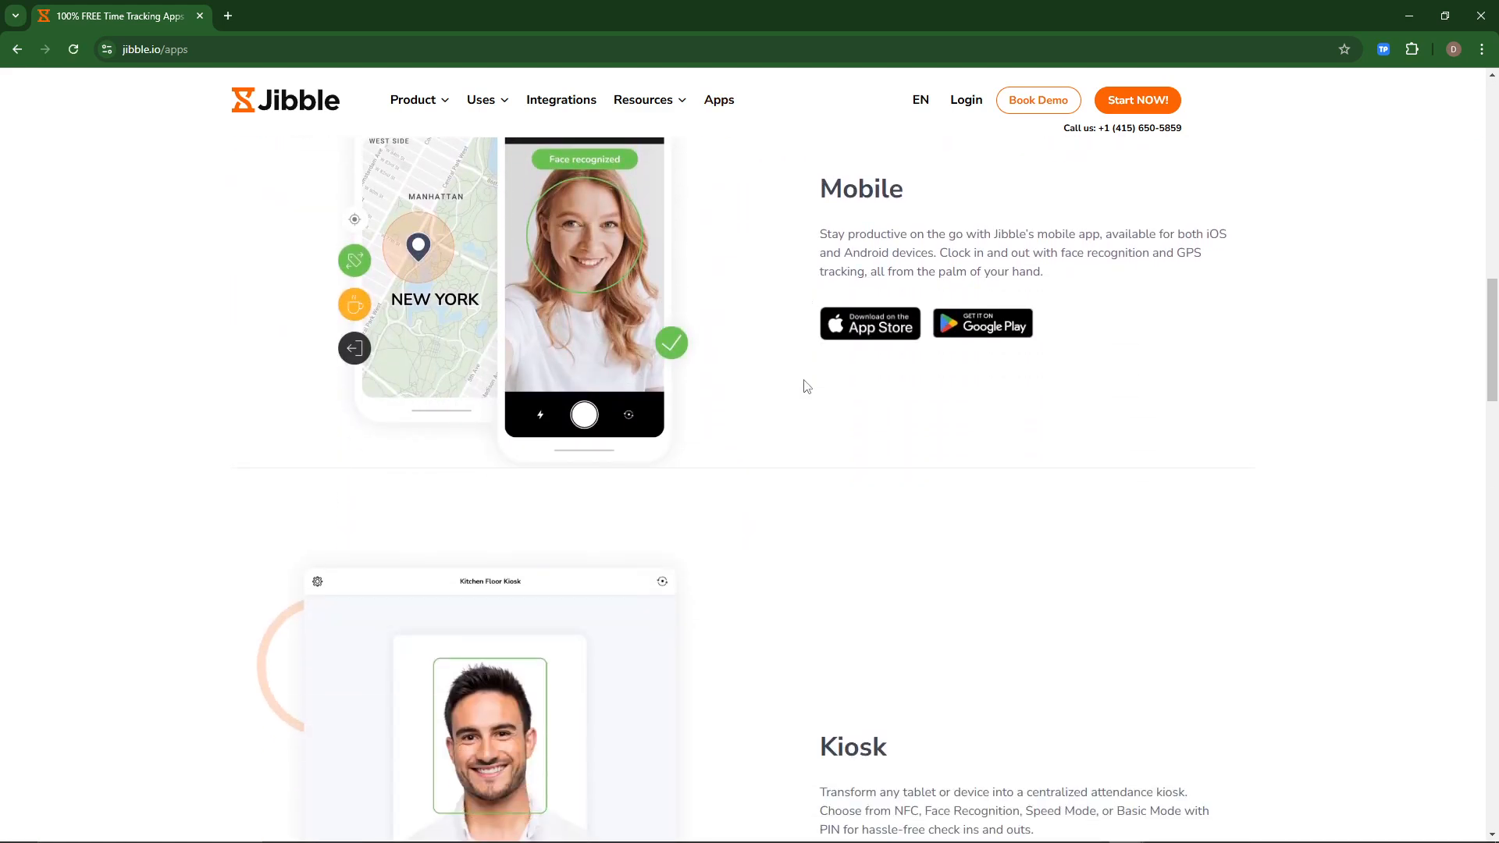
scroll("down", 3)
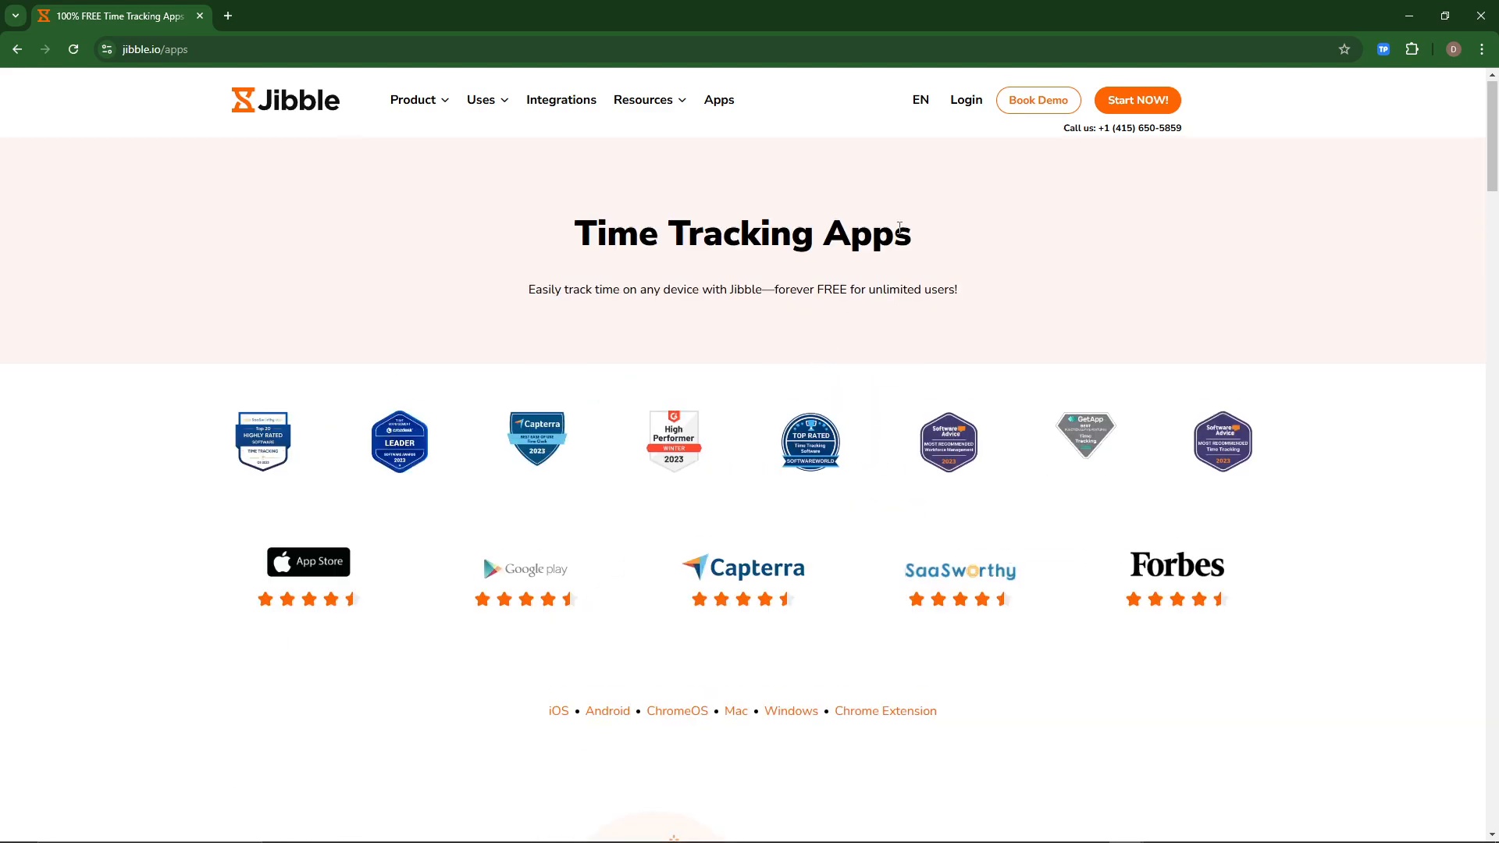
mouse_move(952, 157)
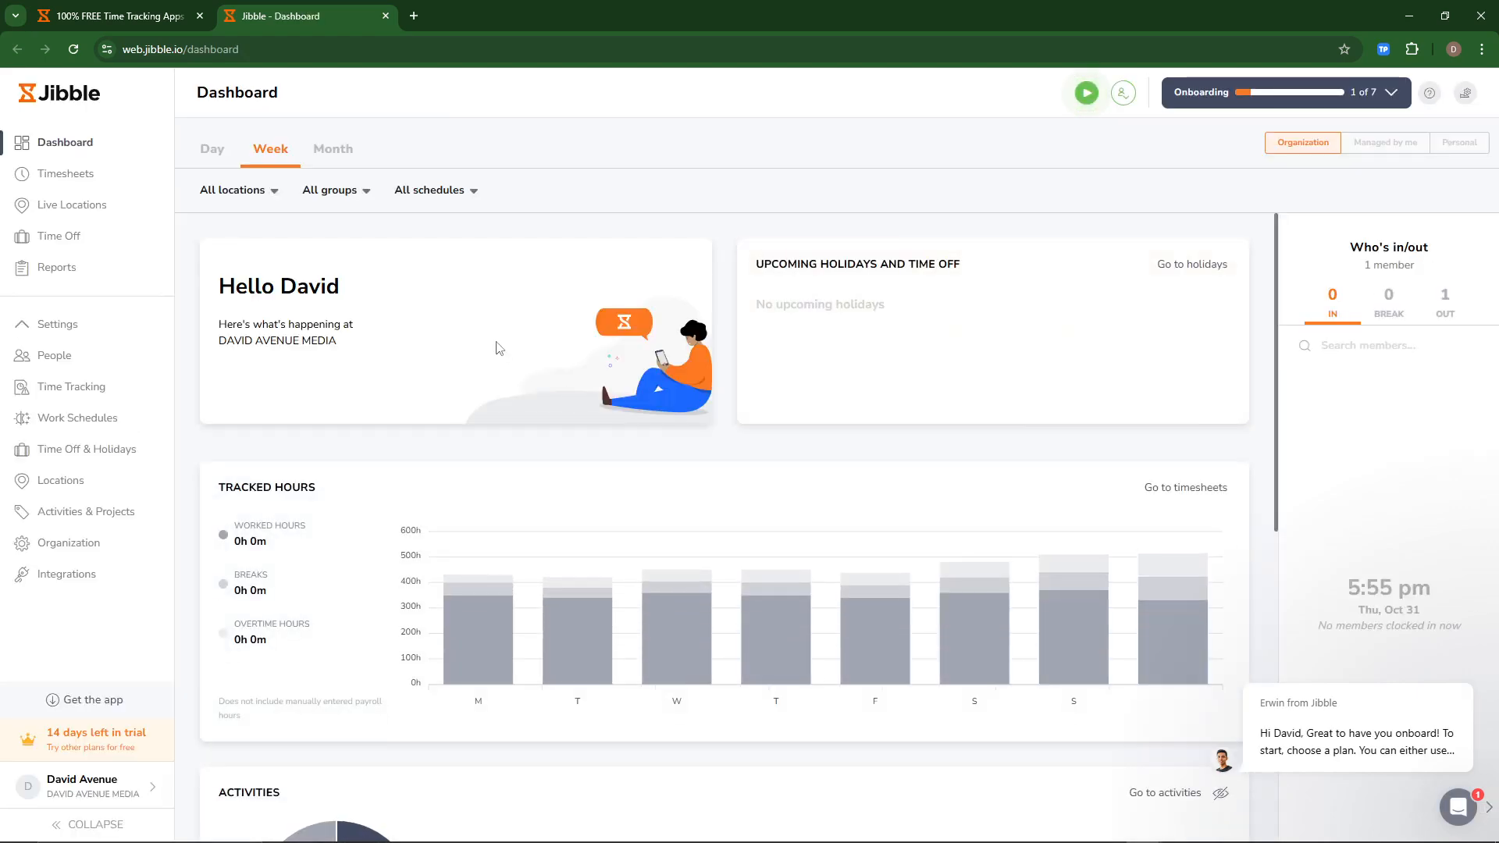
mouse_move(593, 361)
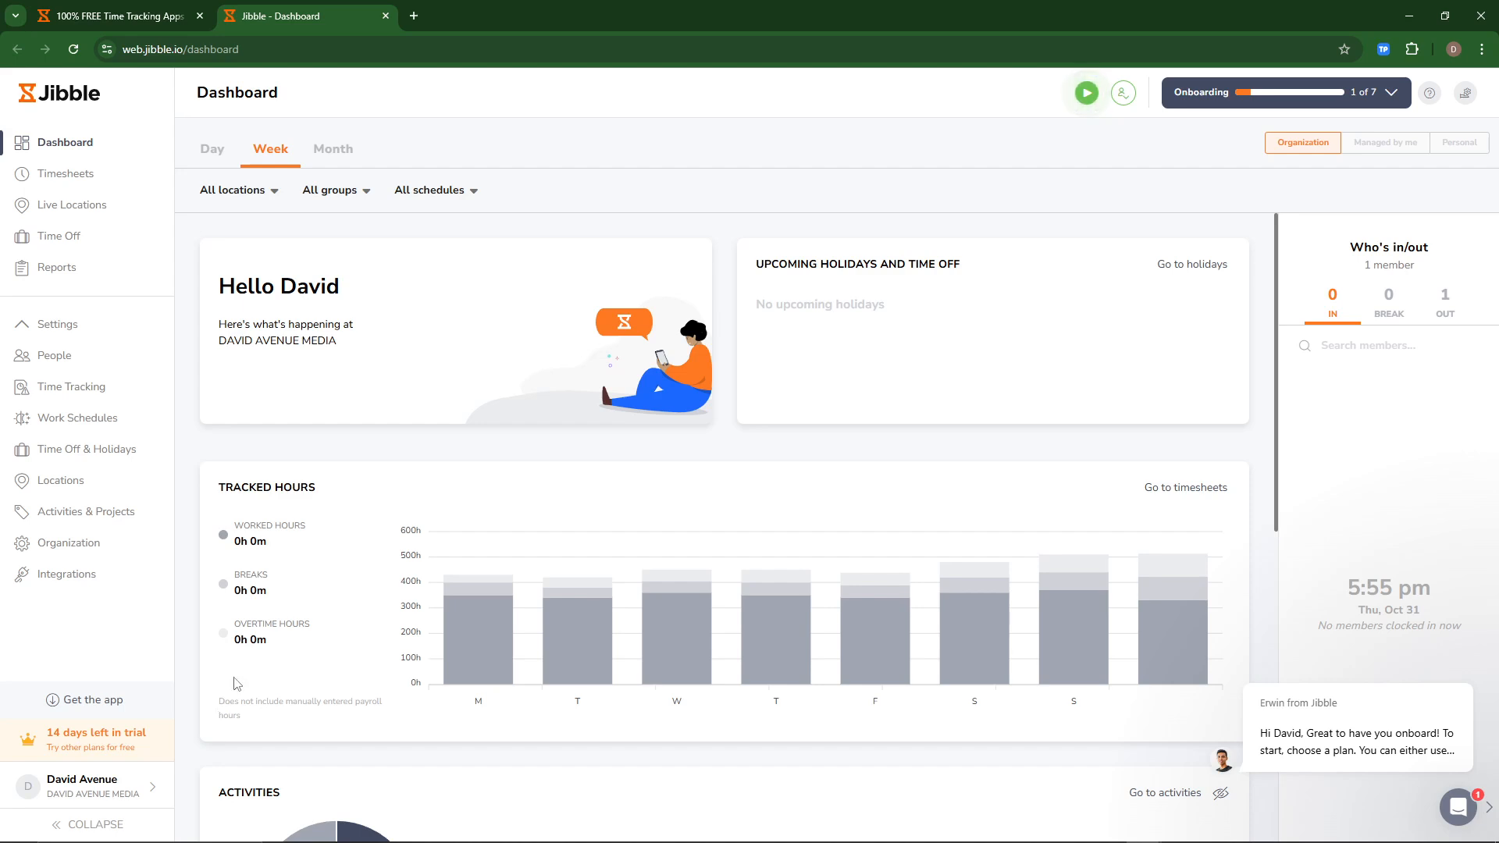
mouse_move(241, 682)
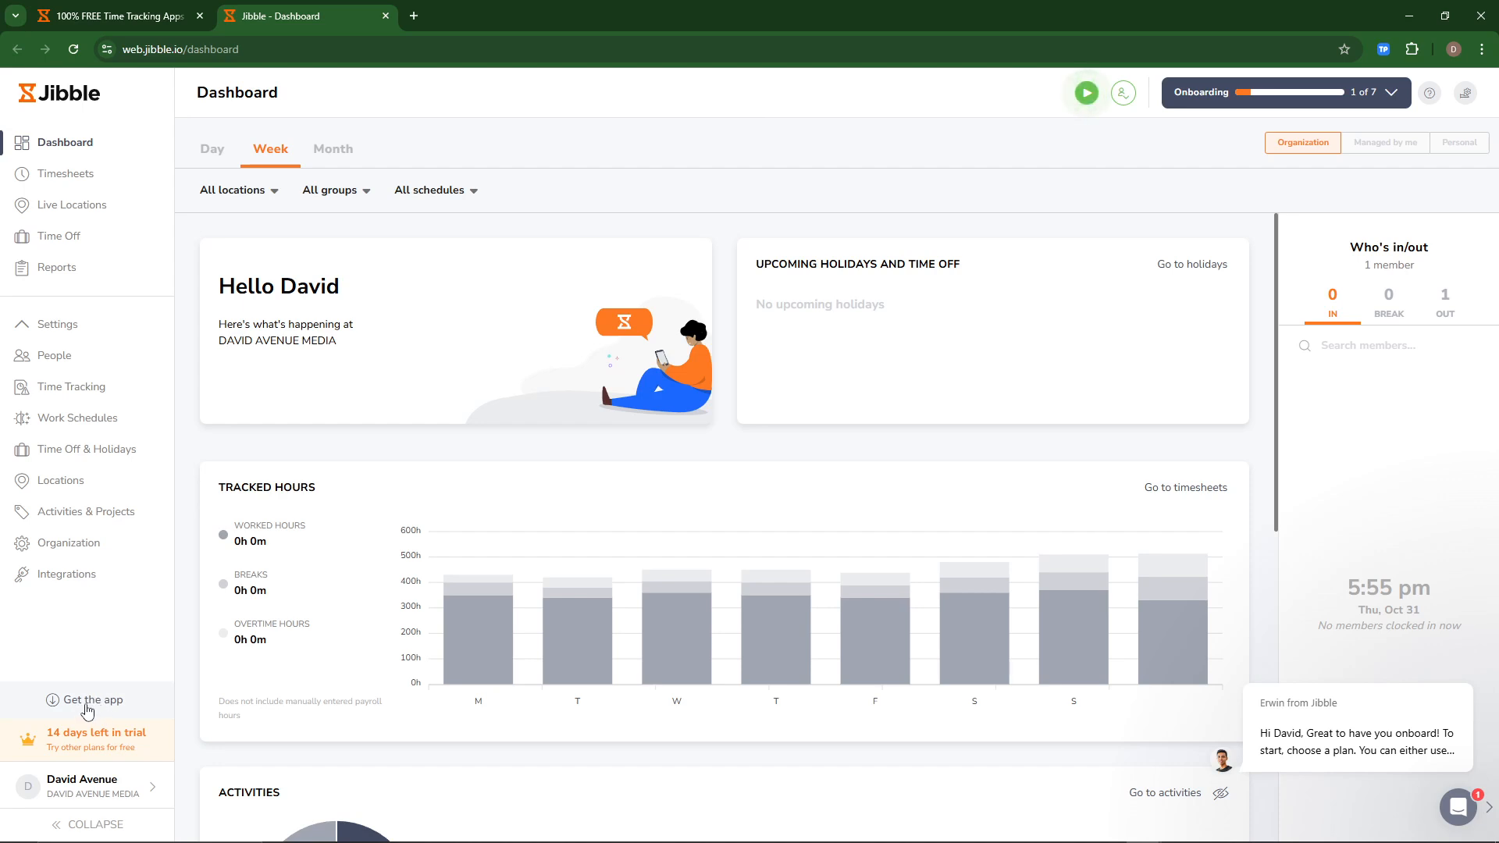
mouse_move(105, 759)
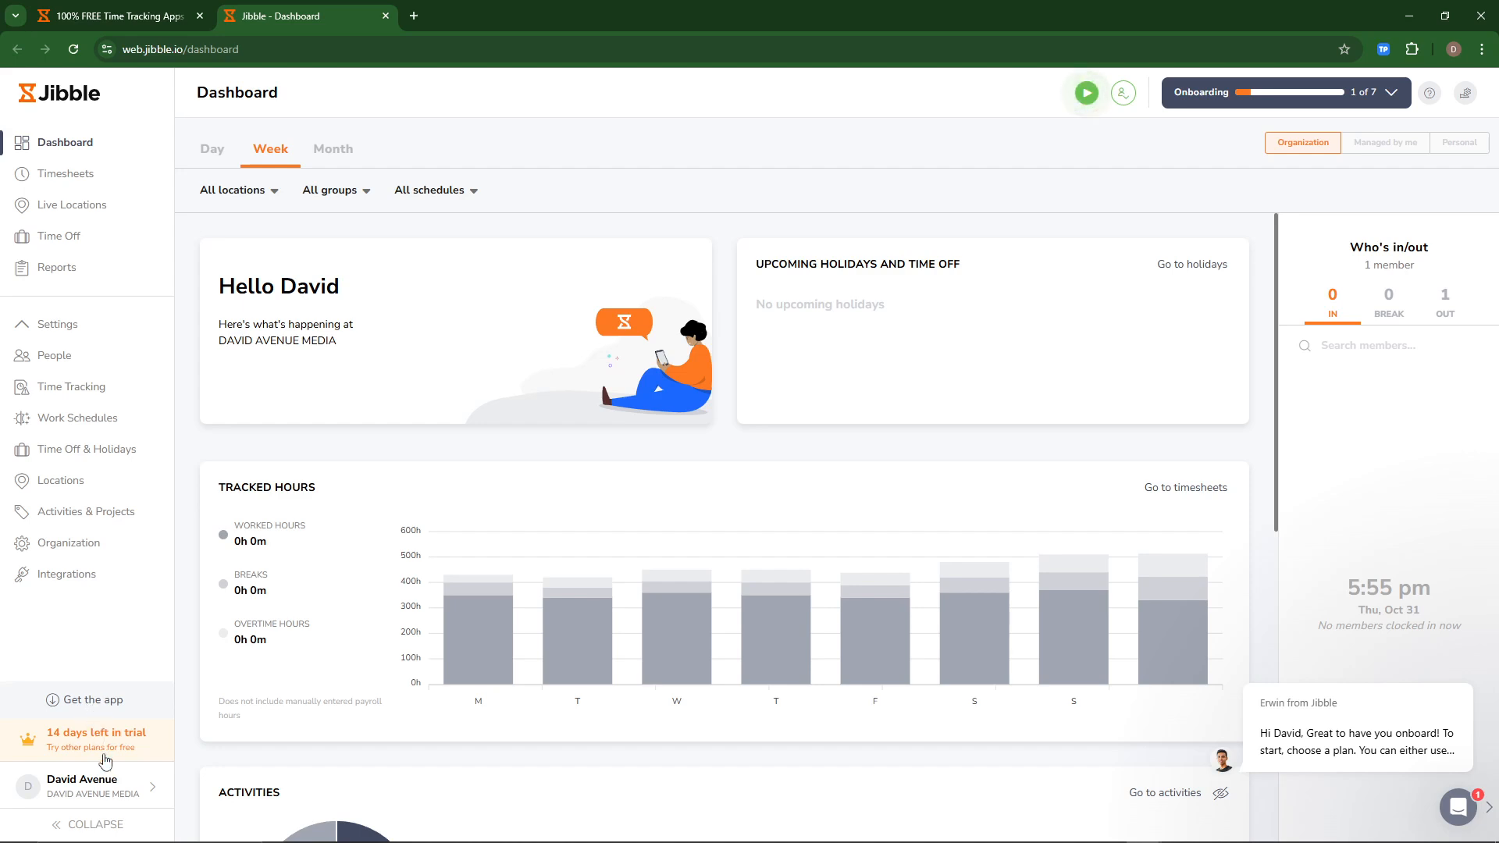
- Reveal the Sign out option from the sidebar profile, then return to the Apps tab
left_click(85, 786)
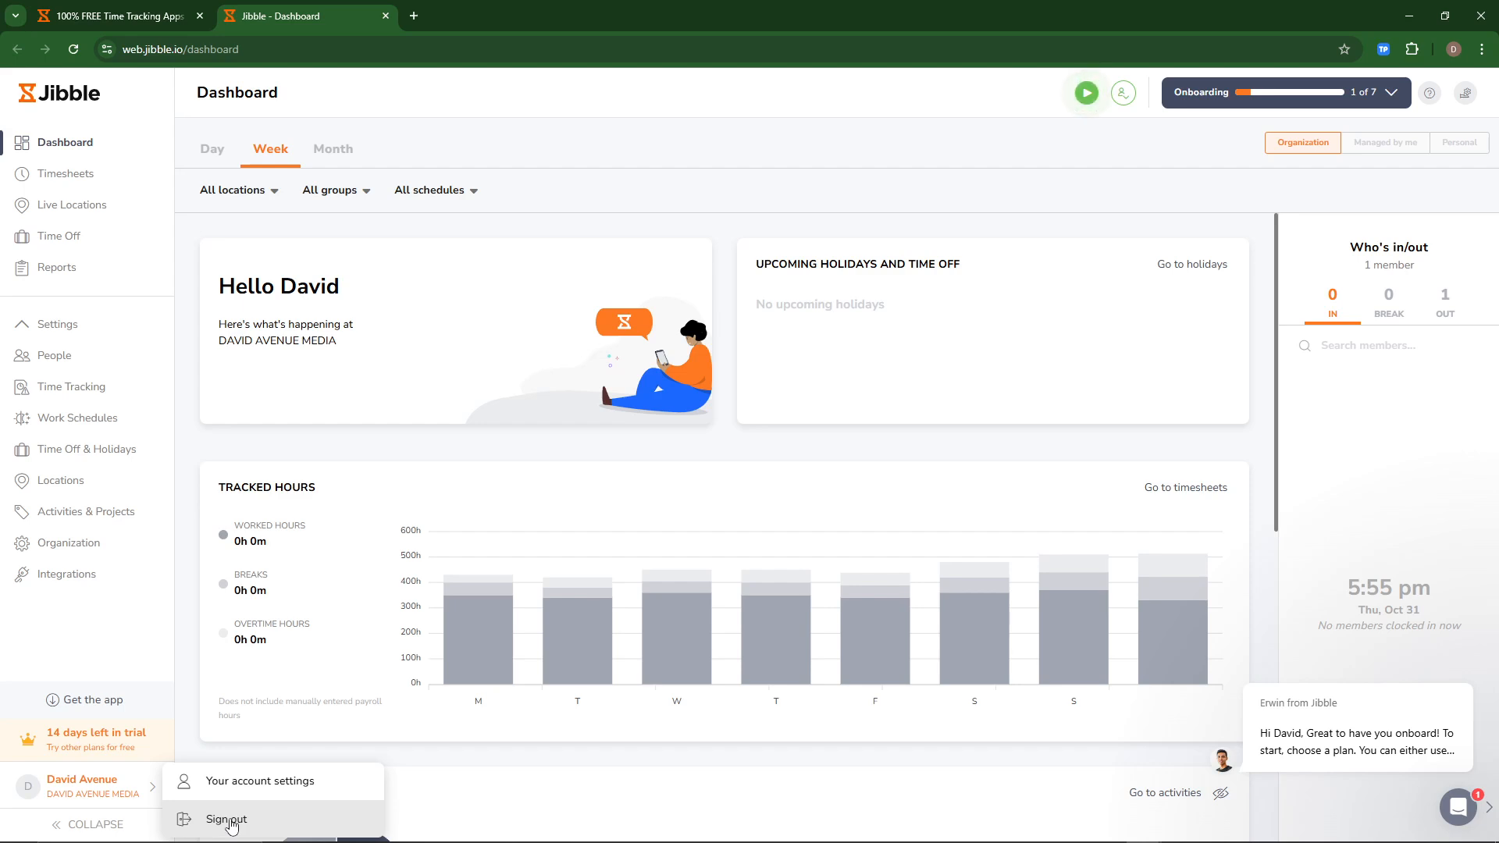
mouse_move(382, 574)
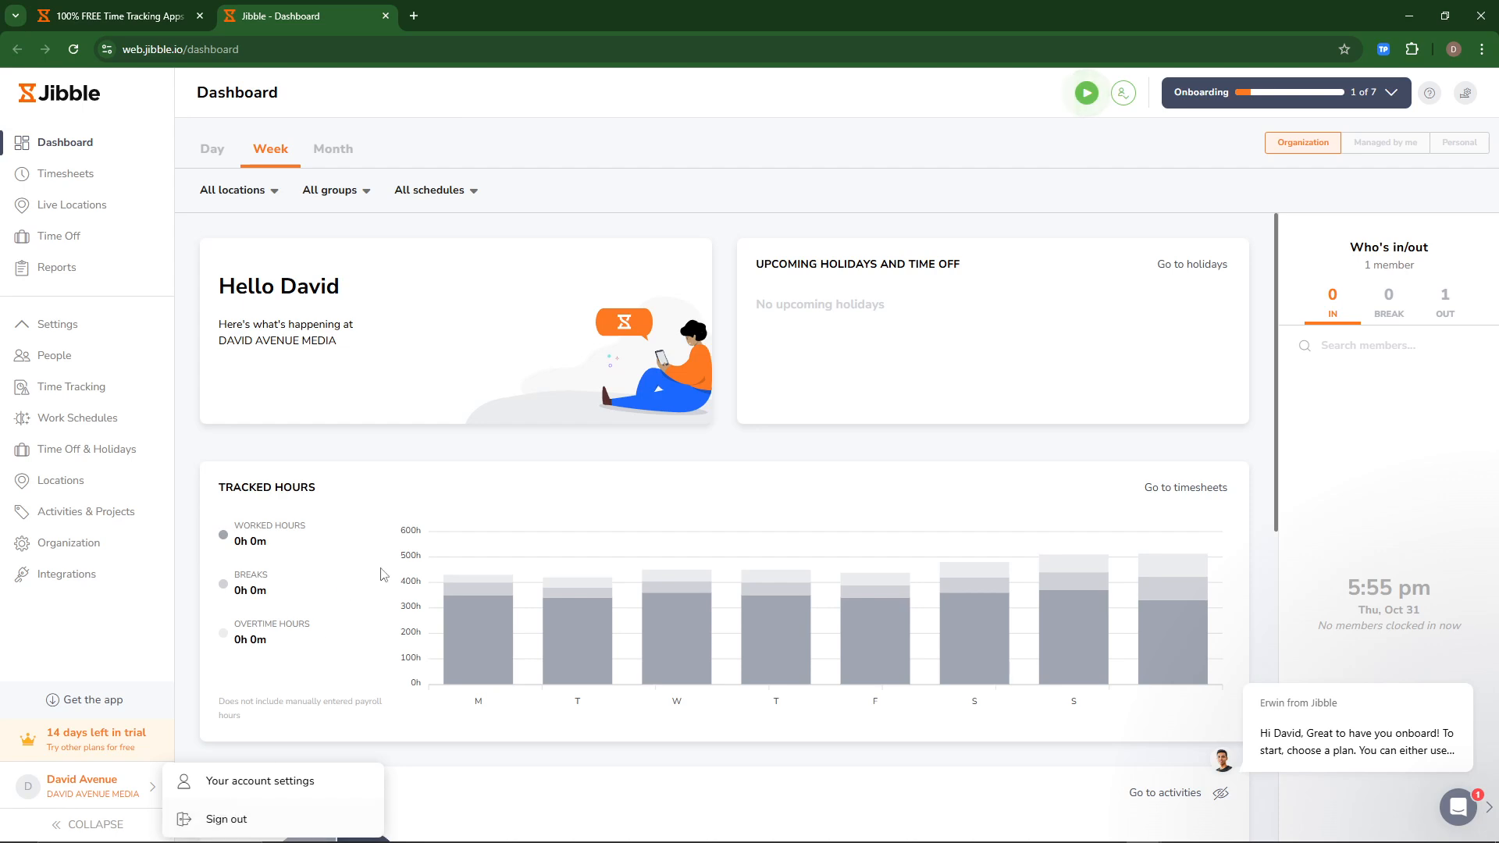
mouse_move(495, 322)
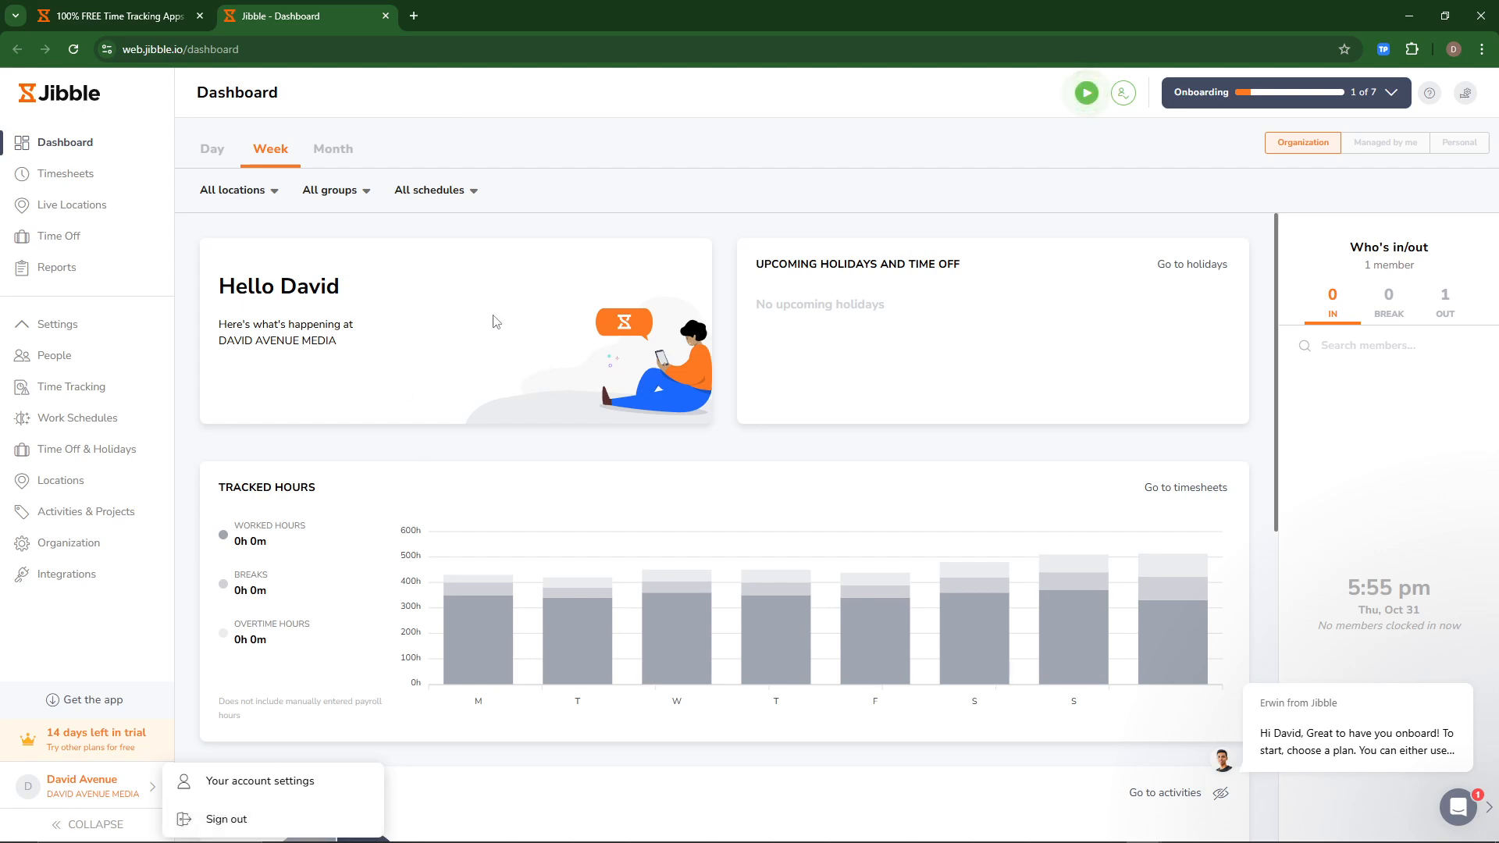
left_click(115, 16)
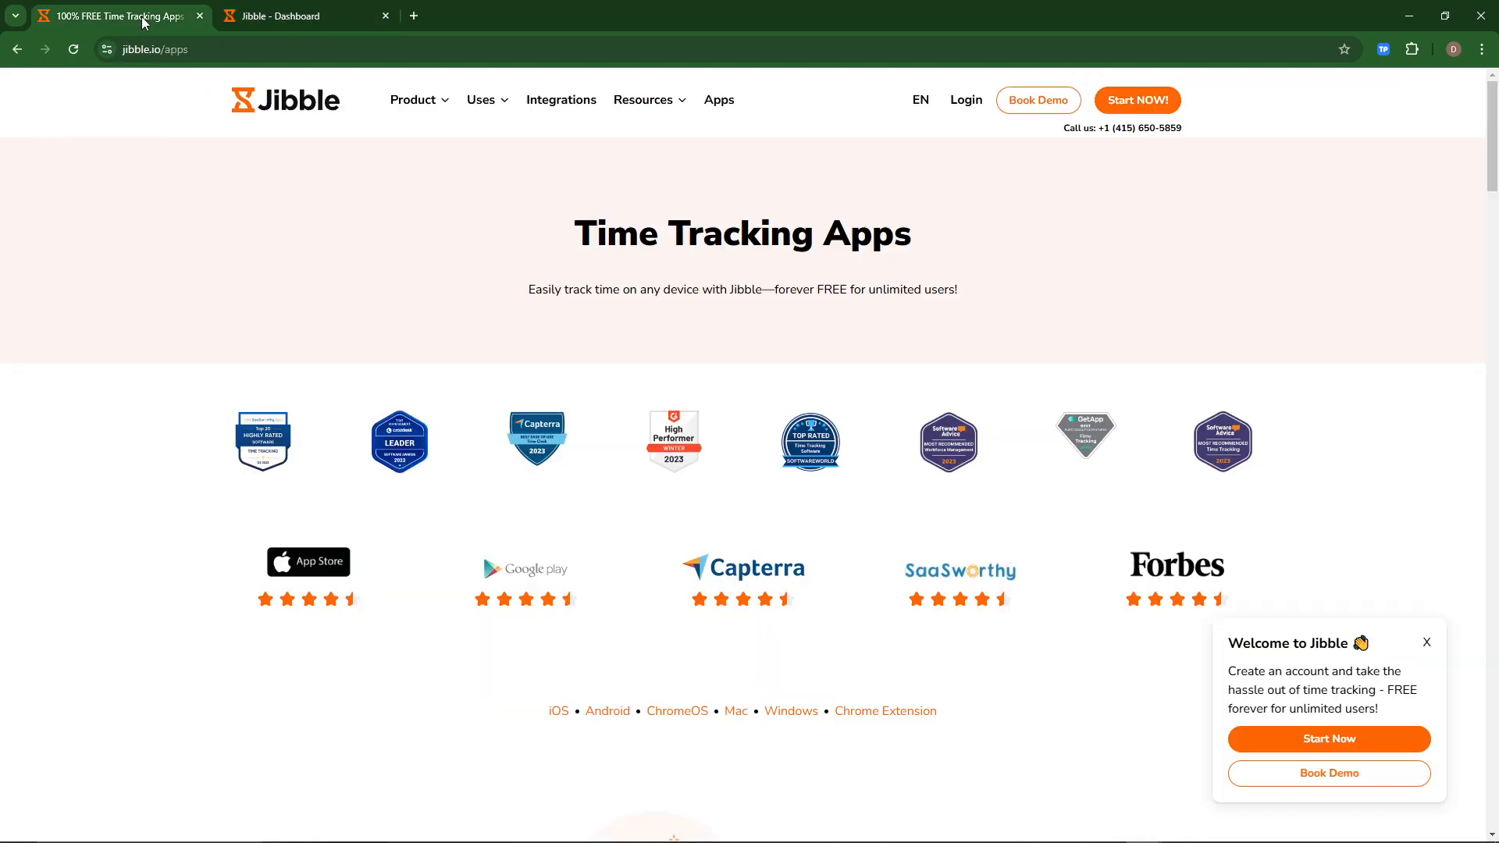
mouse_move(966, 102)
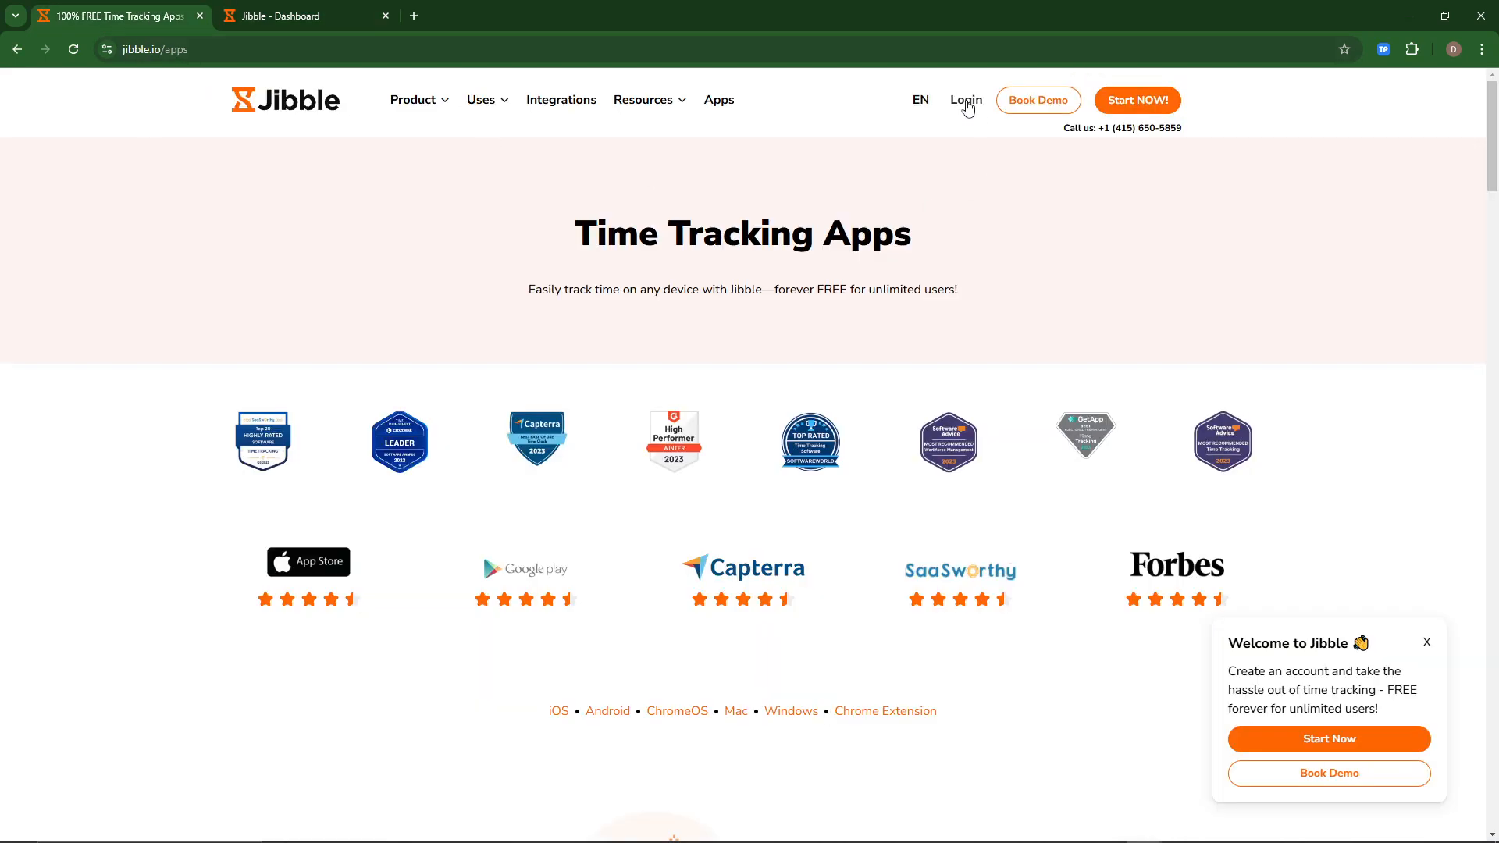